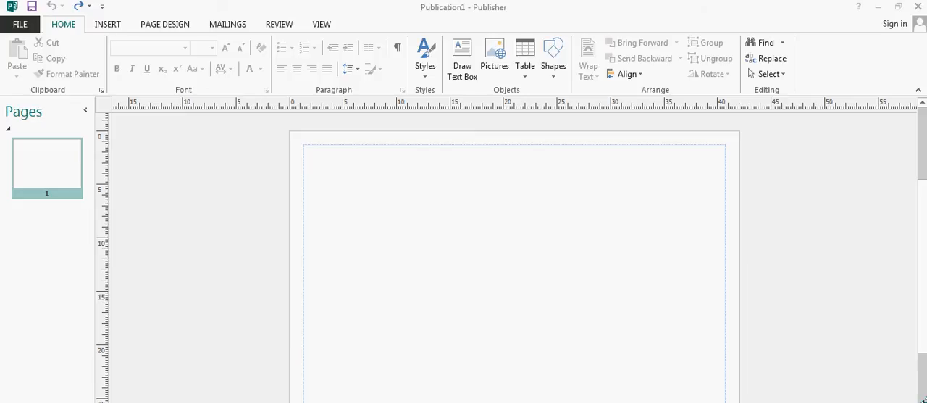
pyautogui.moveTo(539, 209)
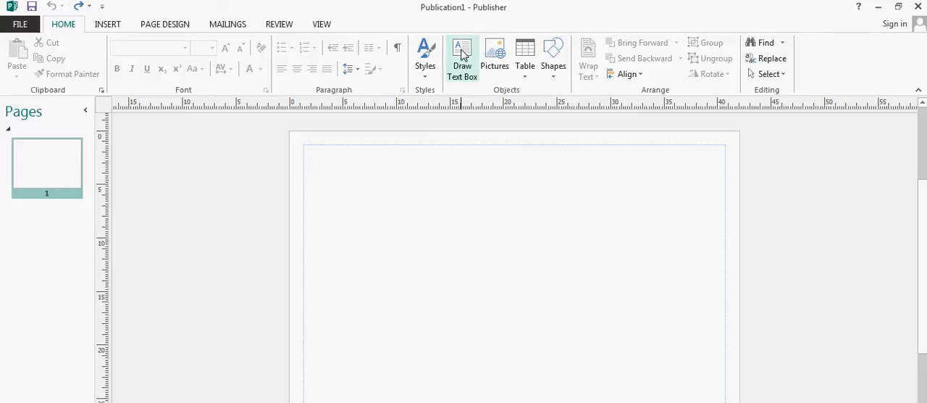
# Draw an empty text box near the top-left of the blank page
pyautogui.click(463, 55)
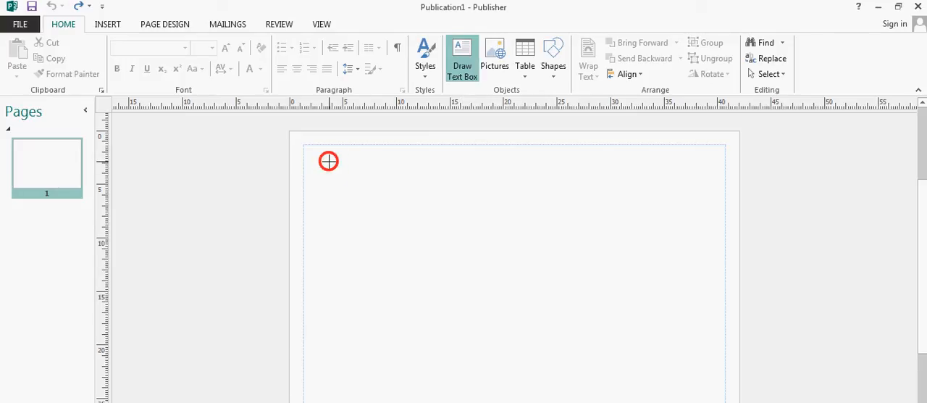
pyautogui.moveTo(329, 161); pyautogui.dragTo(441, 197)
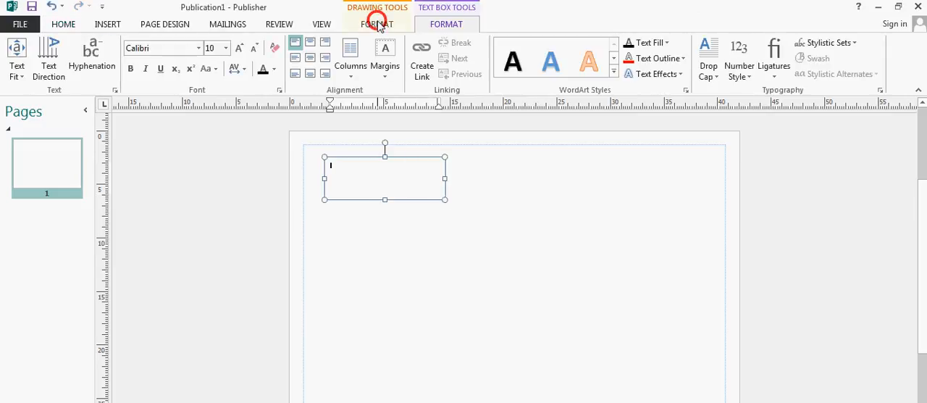
# Apply a light blue shape fill to the new text box via Drawing Tools Format
pyautogui.click(418, 42)
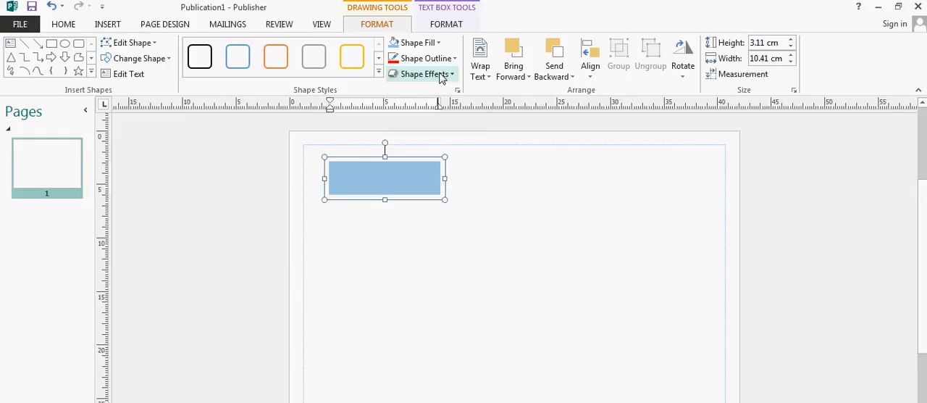
pyautogui.doubleClick(385, 177)
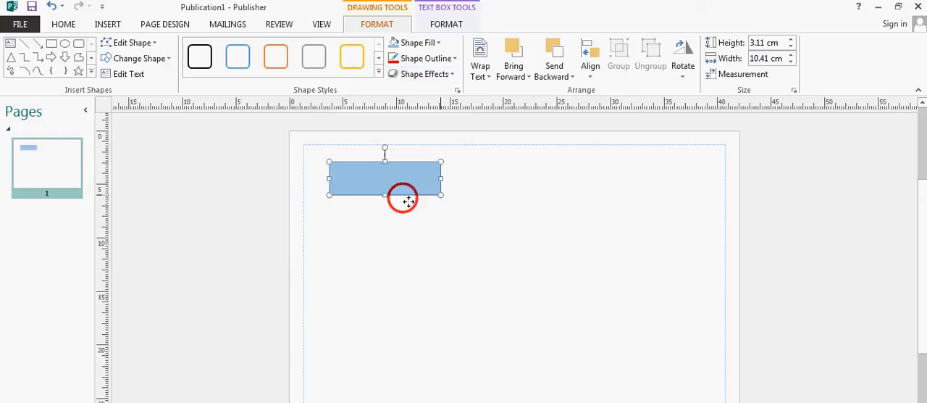
# Ctrl-drag copies of the blue box lower down, then begin a link from the top box
pyautogui.moveTo(386, 200); pyautogui.dragTo(440, 243)
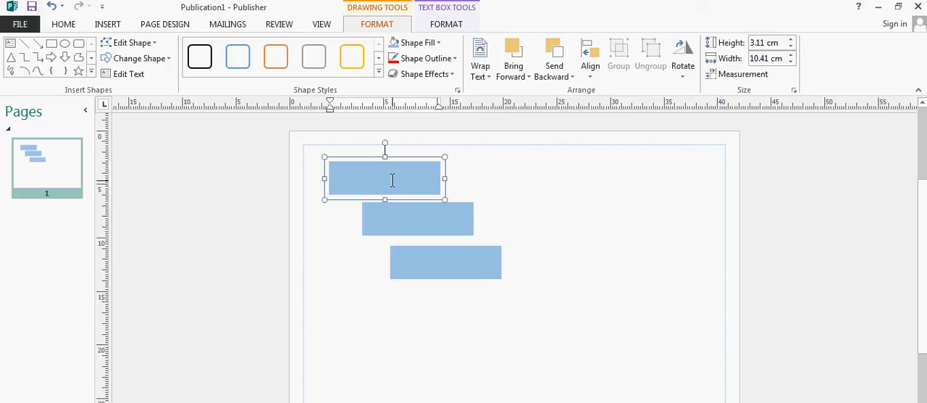
pyautogui.click(446, 23)
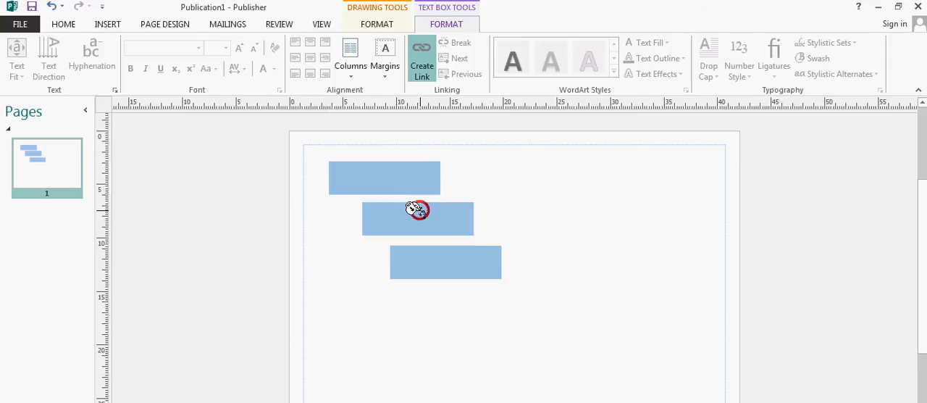
# Link top box to middle and middle to bottom, then return the cursor to the top box
pyautogui.click(418, 218)
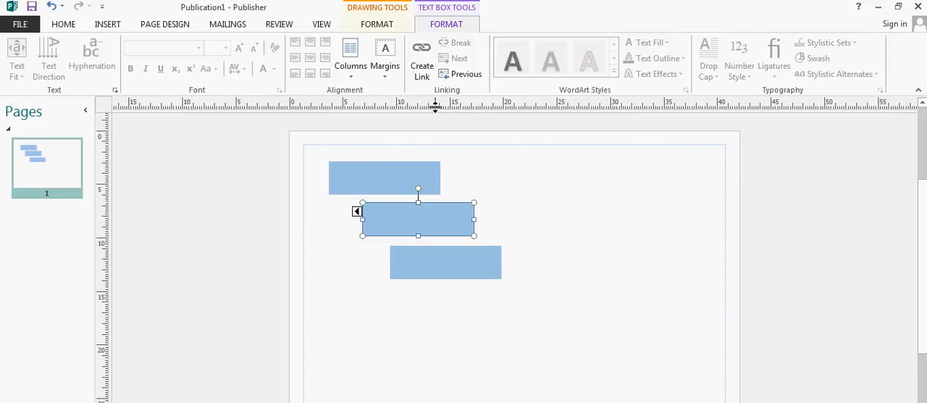
pyautogui.click(422, 58)
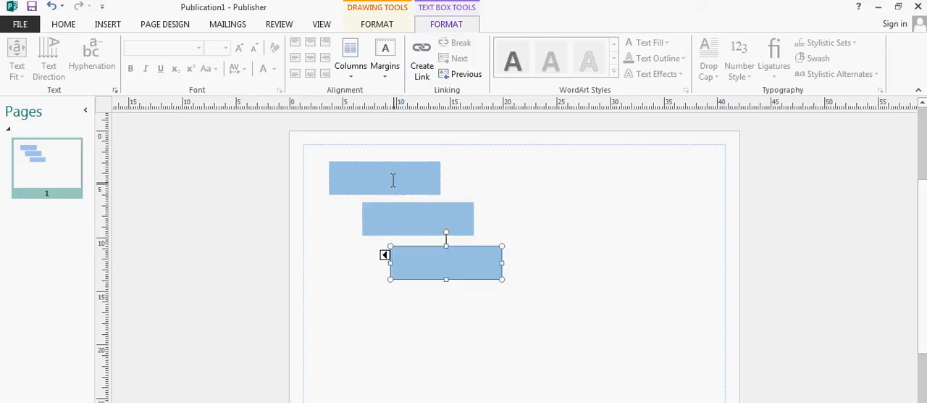
pyautogui.click(385, 178)
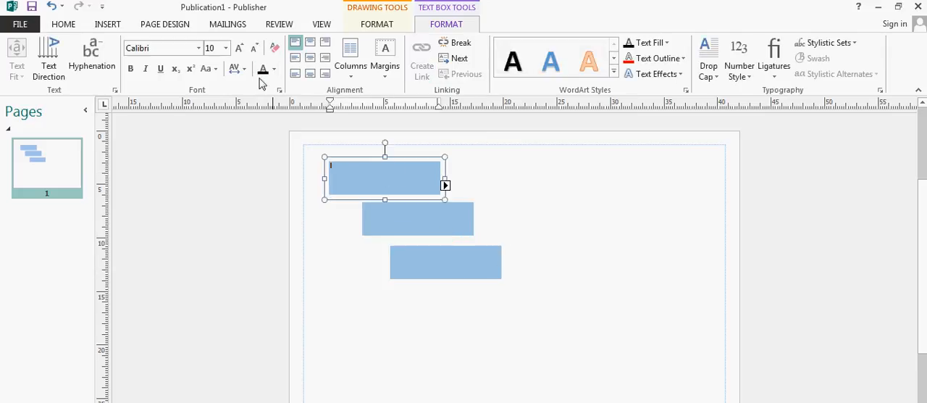
# Enter text that overflows through all three boxes and move the bottom box to the right
pyautogui.click(226, 48)
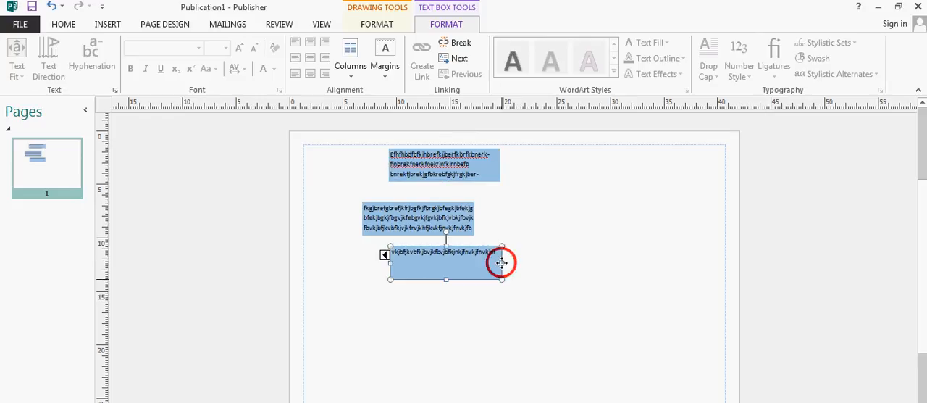
pyautogui.moveTo(446, 262); pyautogui.dragTo(601, 272)
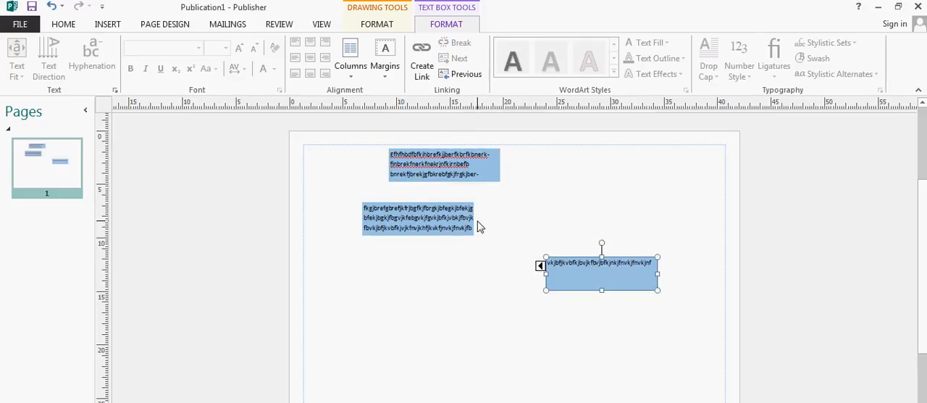
pyautogui.click(417, 218)
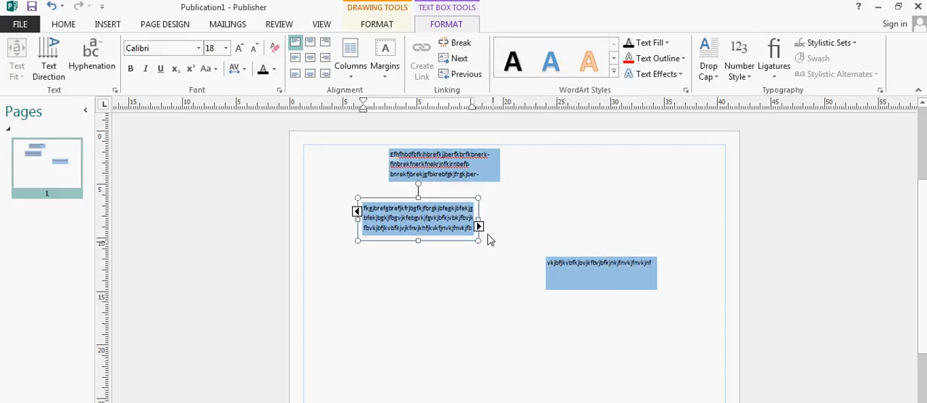